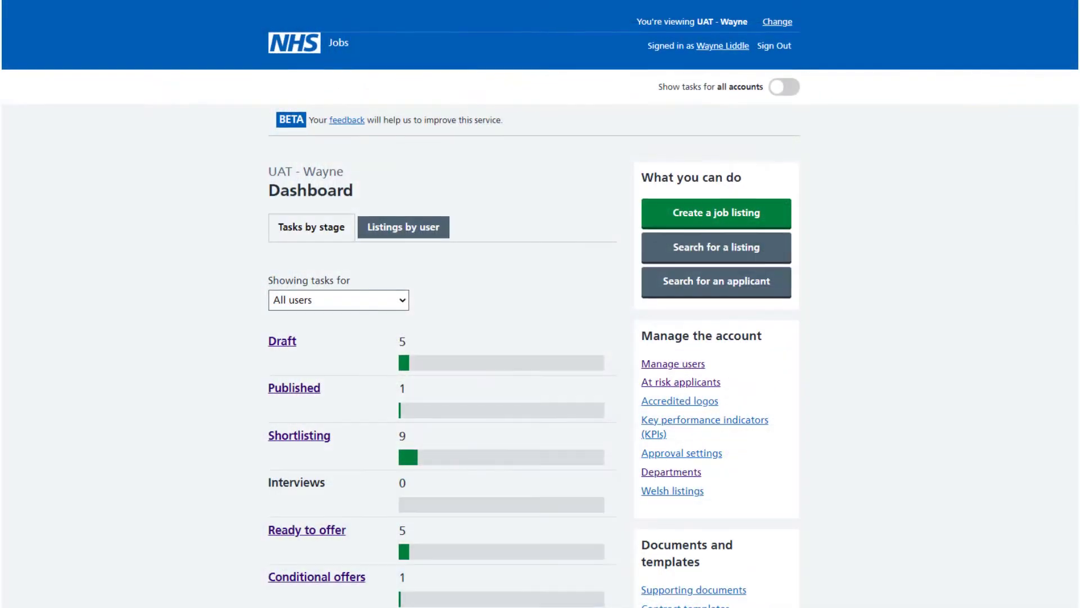
Step: Choose the Time taken to hire report from Run a report and continue to its job-listing options
scroll(down, 3)
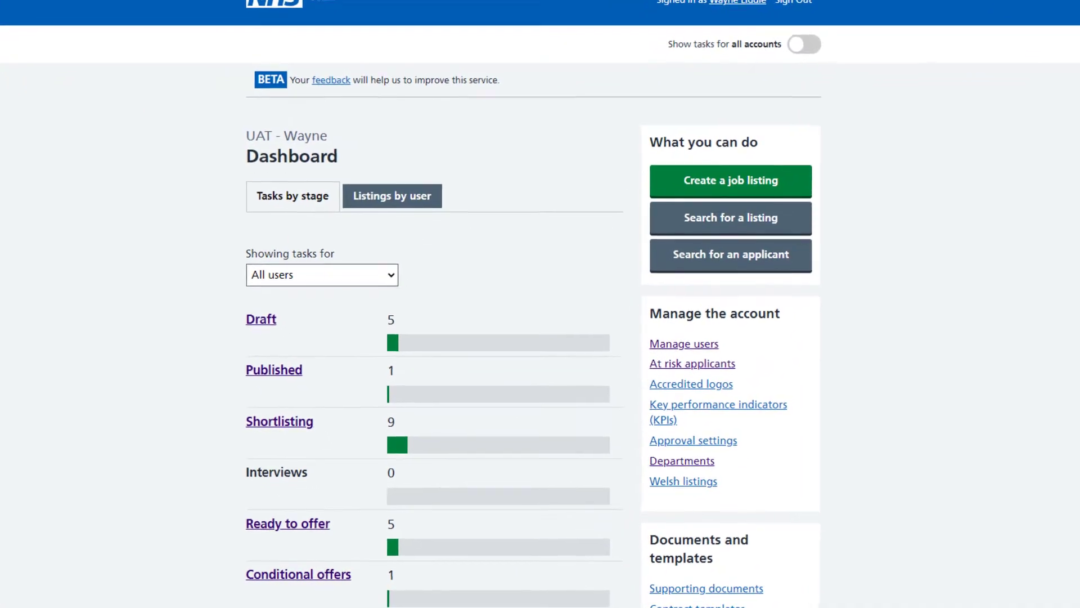
scroll(down, 3)
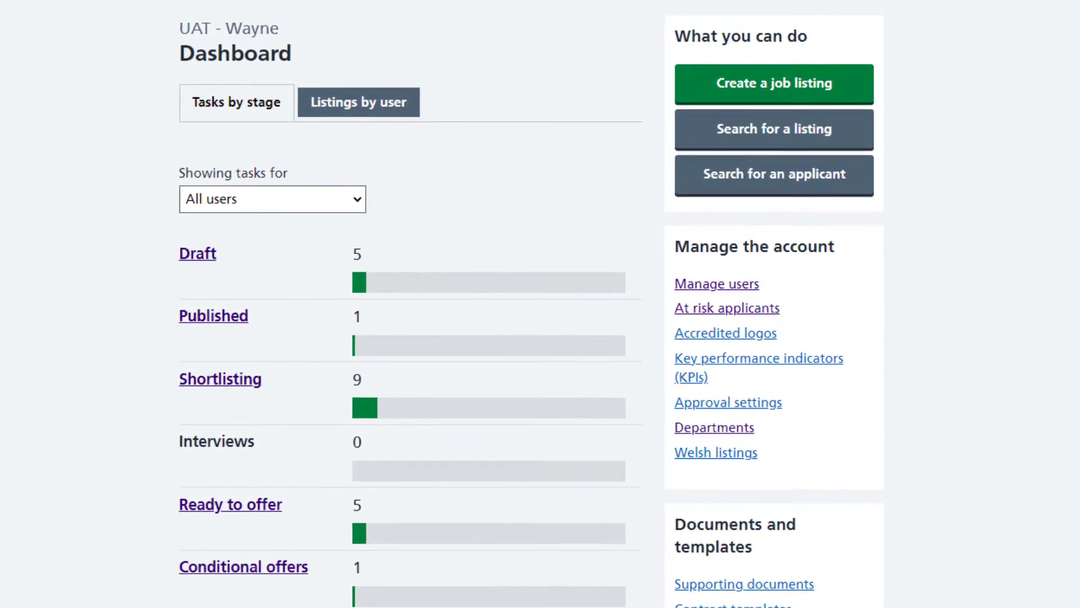
scroll(down, 3)
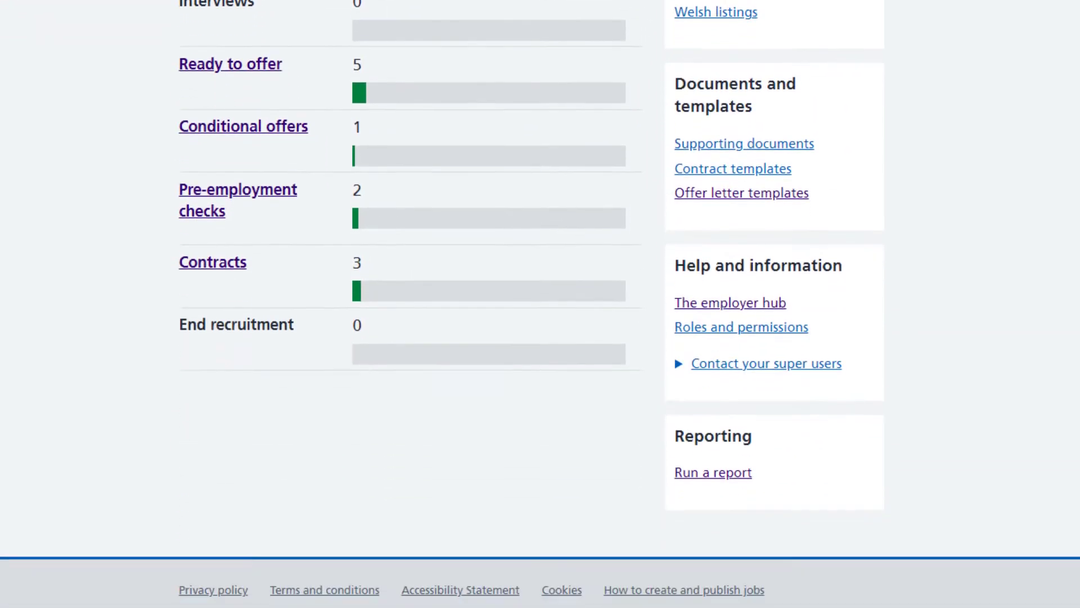
scroll(down, 3)
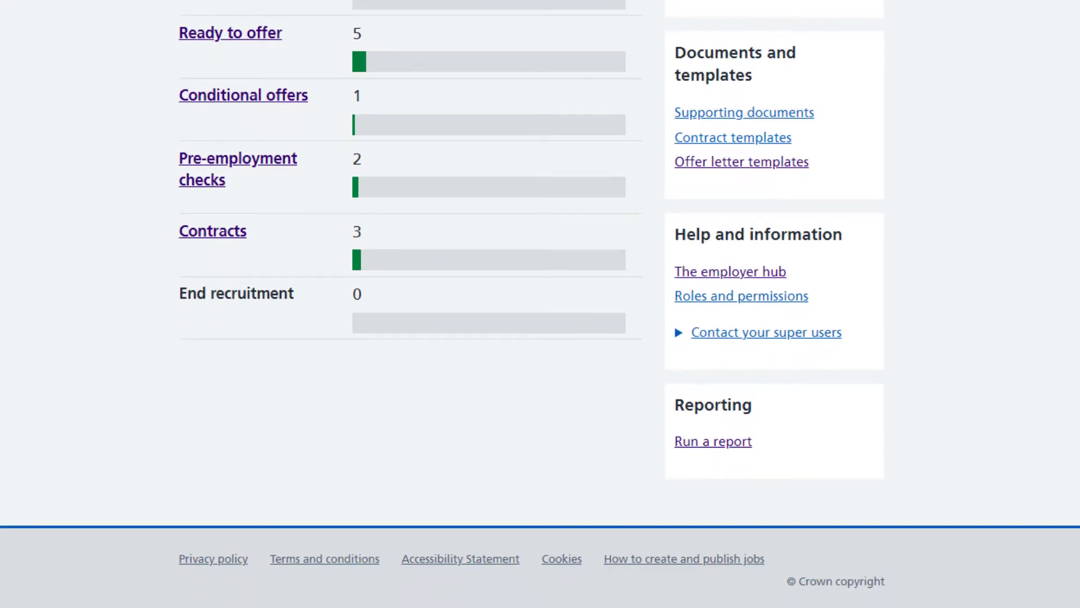
click(713, 441)
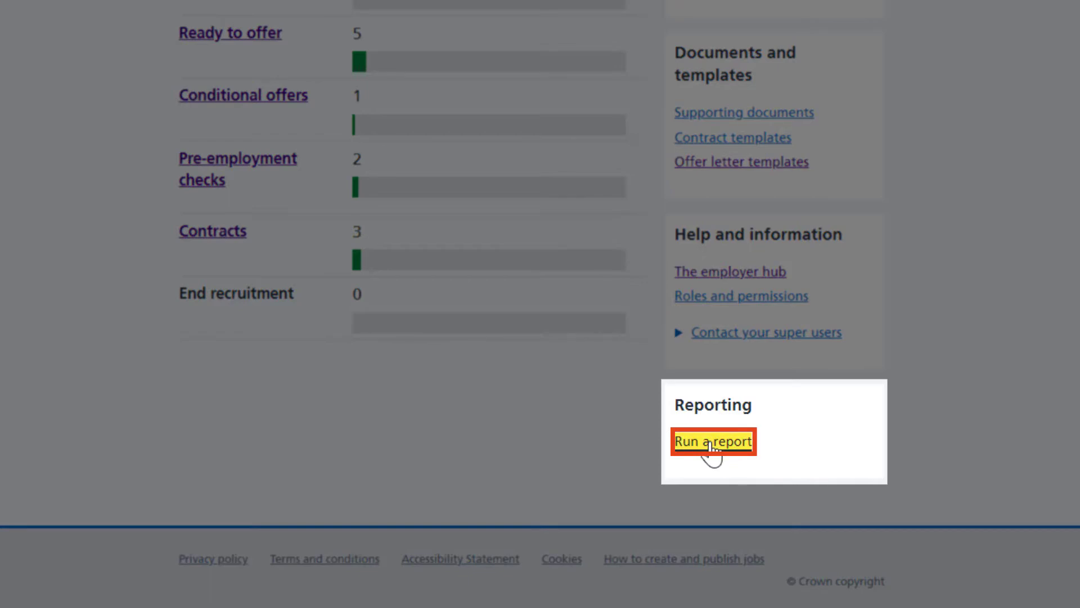
click(714, 441)
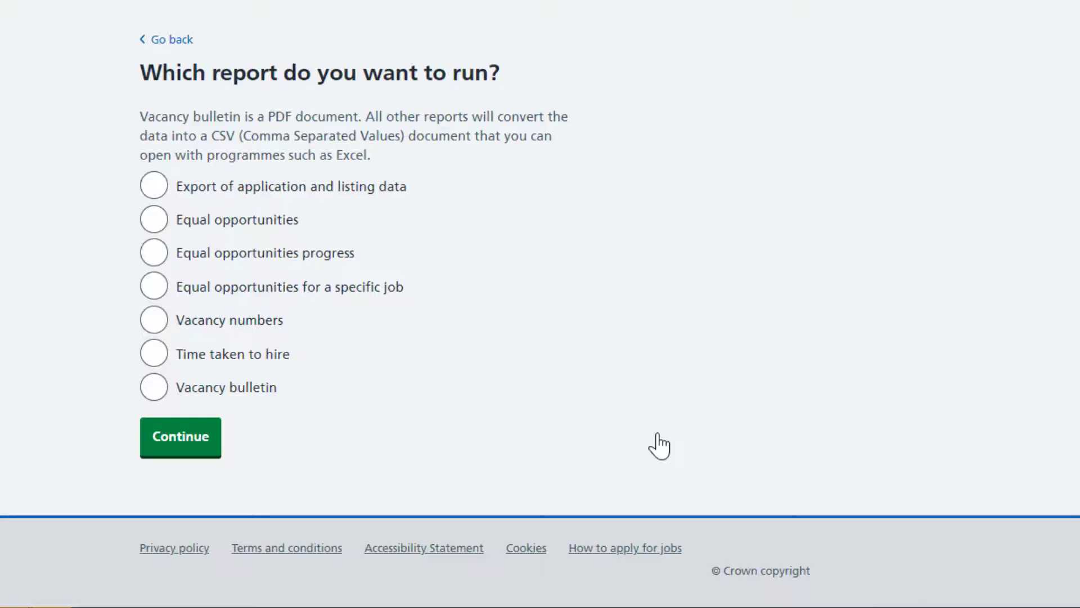
mouse_move(176, 353)
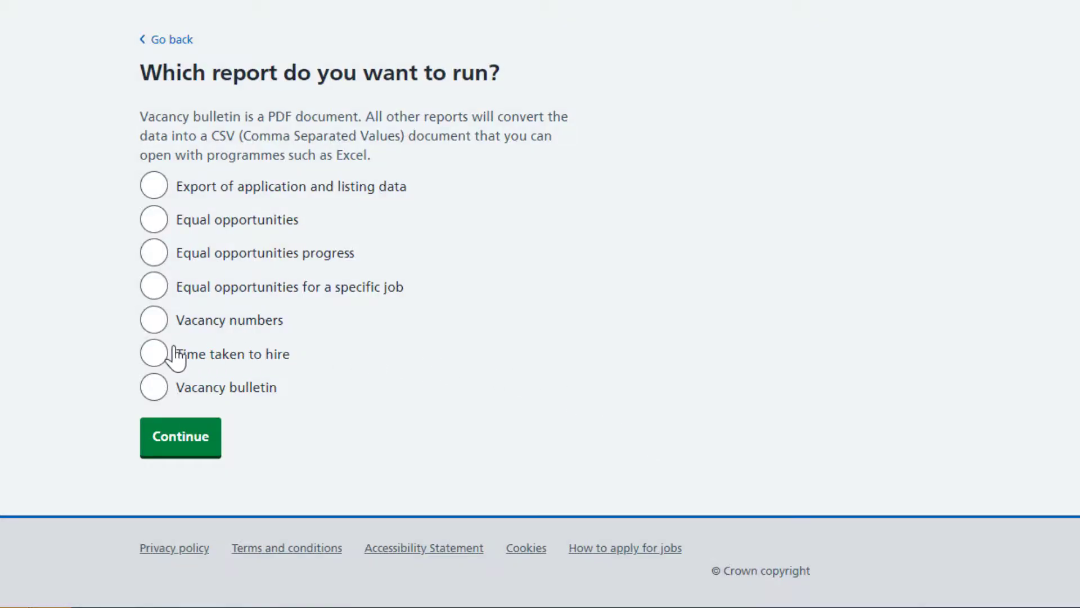
click(154, 353)
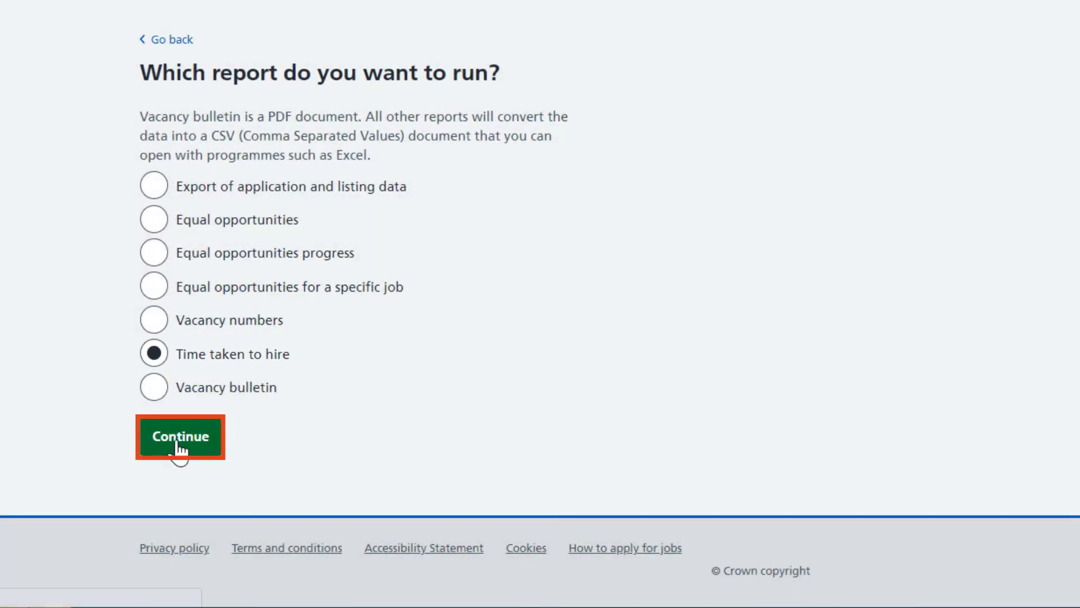
click(180, 437)
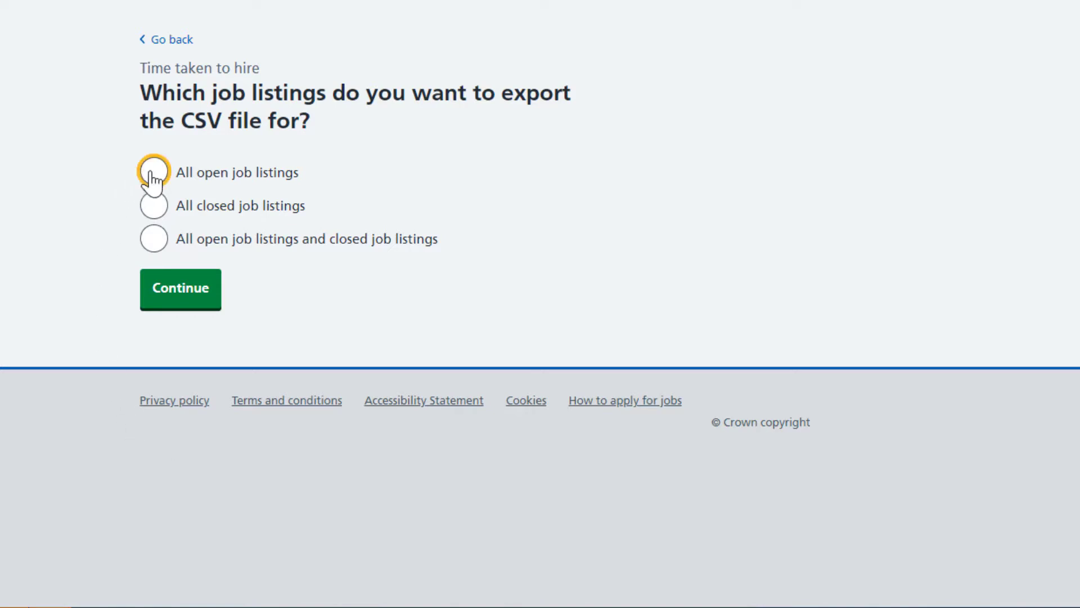
Step: Settle on 'All open job listings and closed job listings' for the export
click(153, 171)
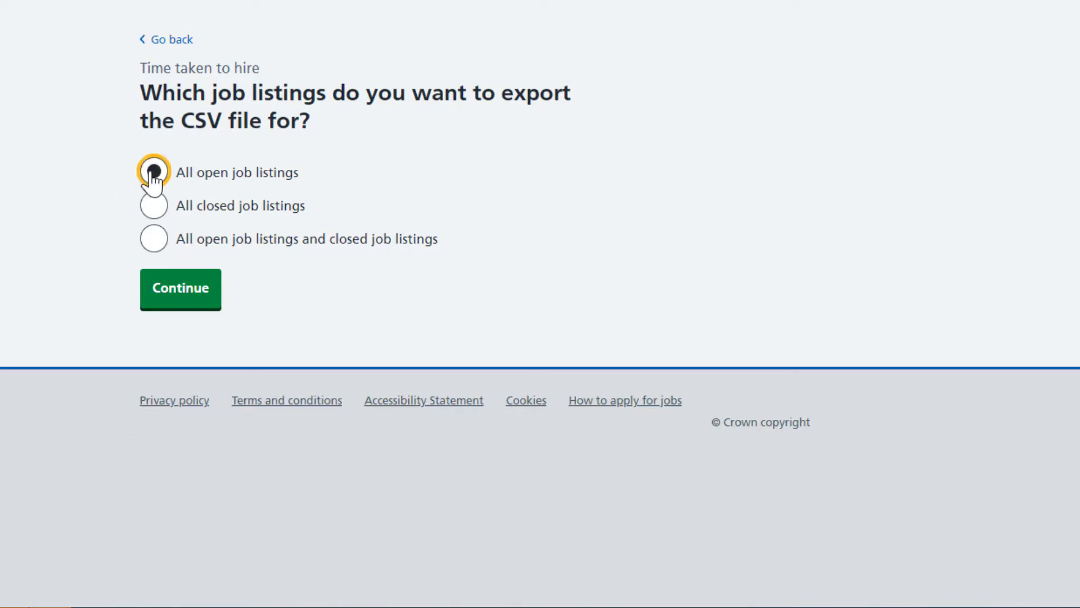
click(153, 205)
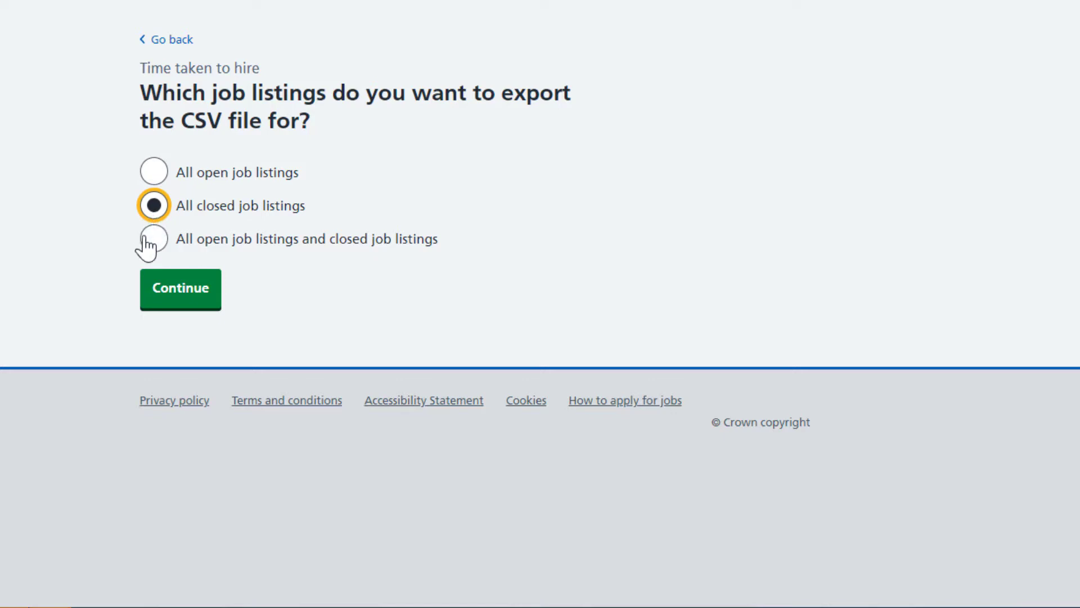
click(153, 239)
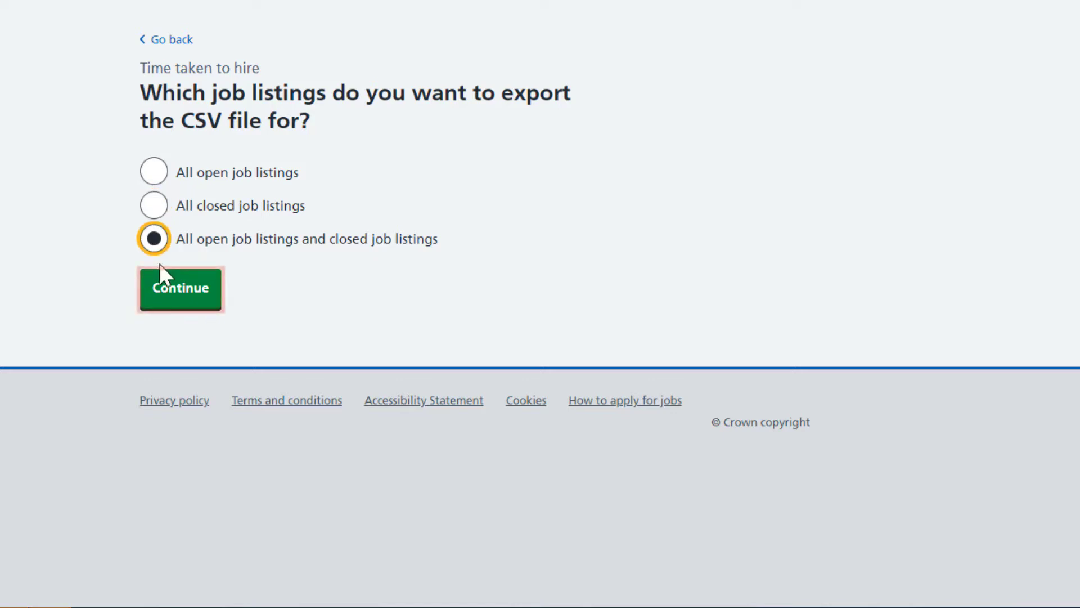
Step: Confirm the listings choice and set the date range 01/06/2021 to 31/12/2021, then continue
click(180, 290)
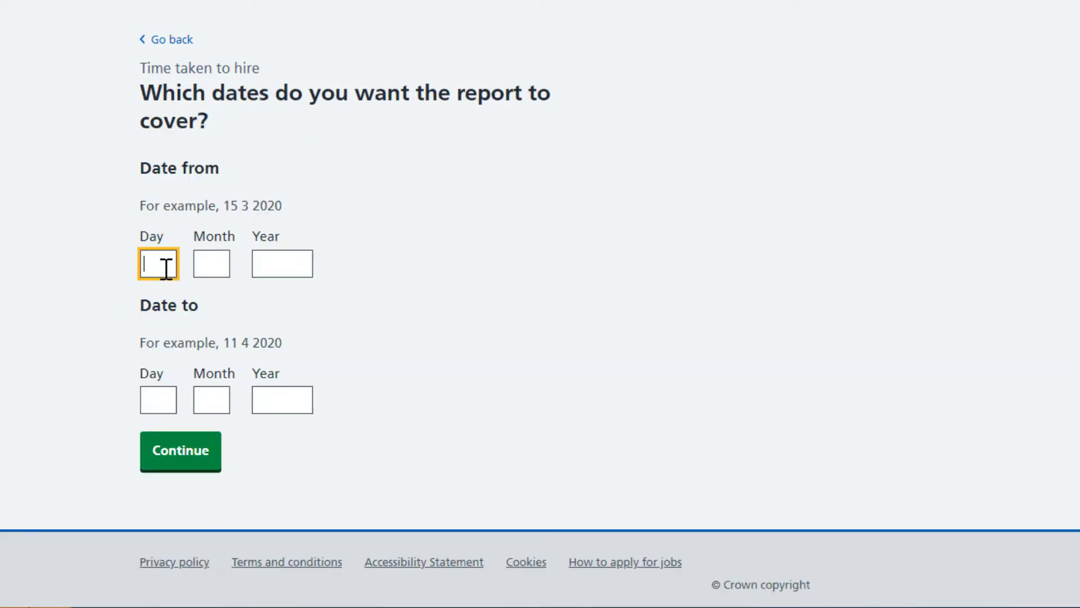
text(01)
click(212, 263)
text(06)
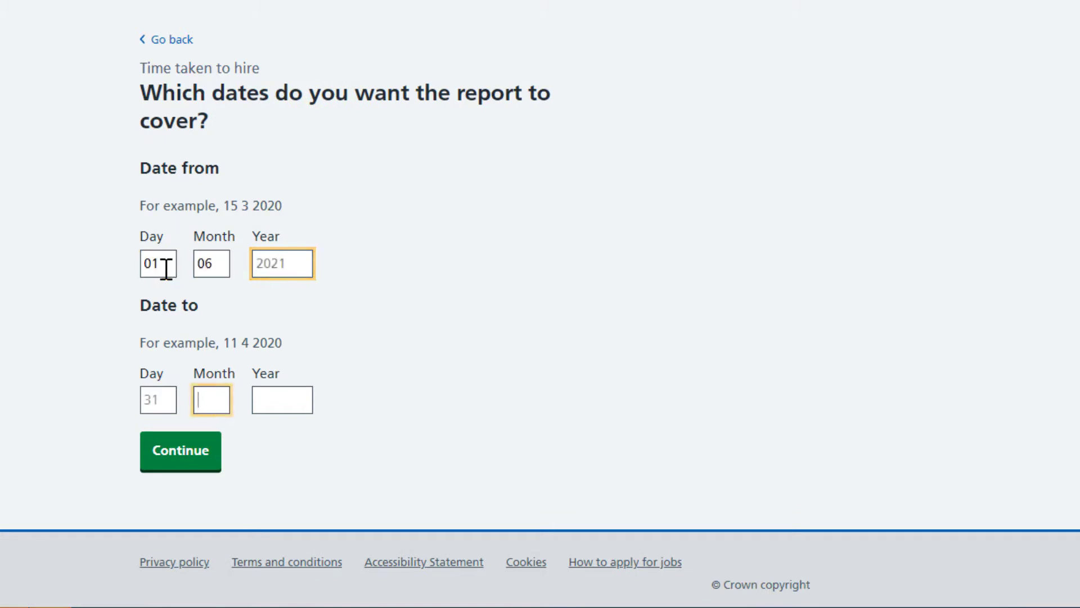
text(2)
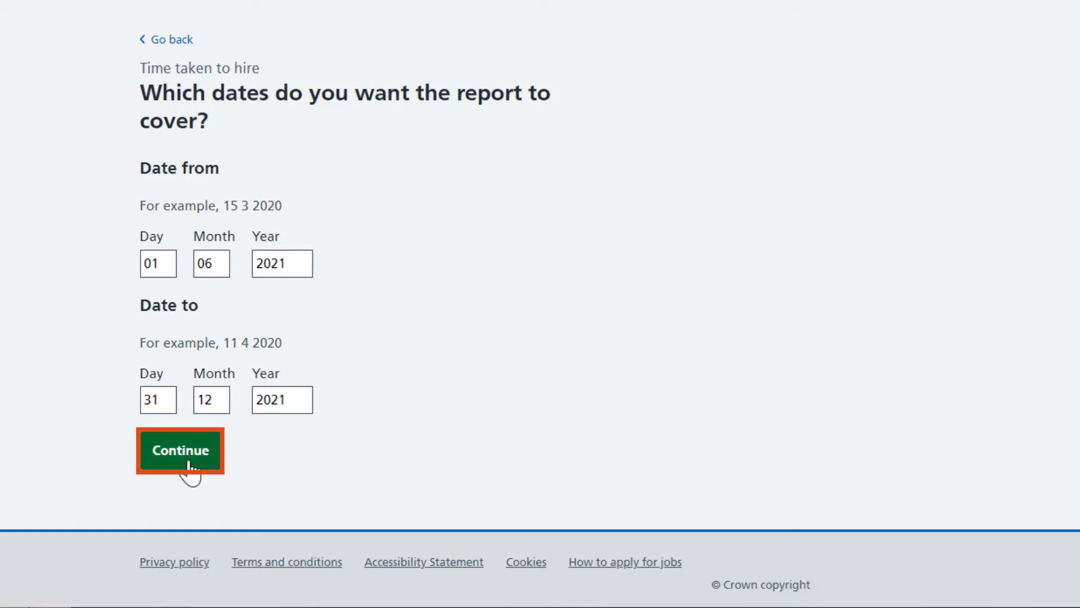
click(180, 450)
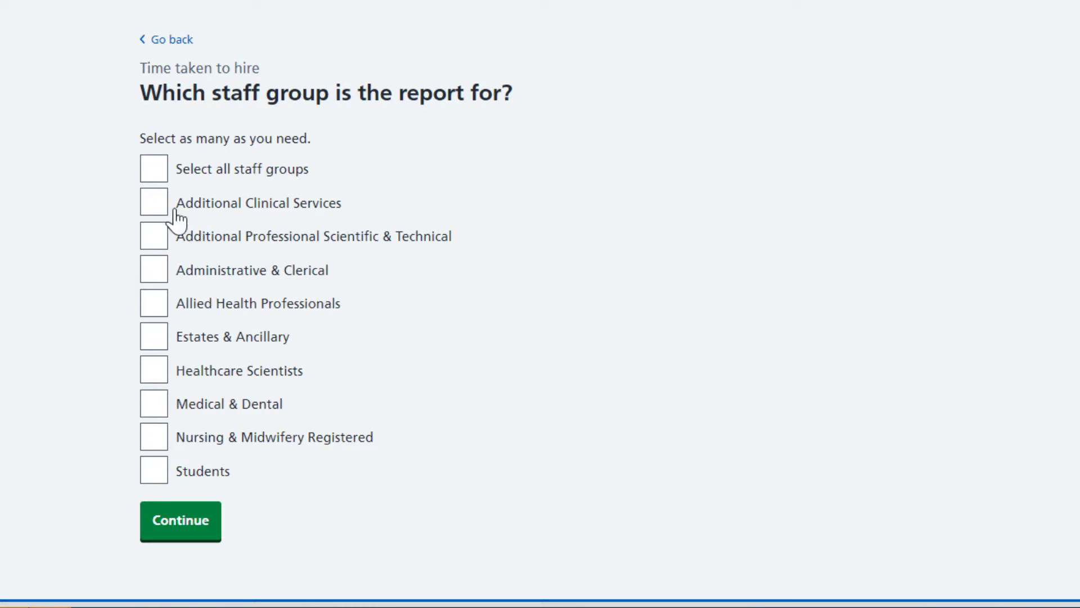
Step: Tick 'Select all staff groups' and continue to the check-your-answers summary
click(154, 370)
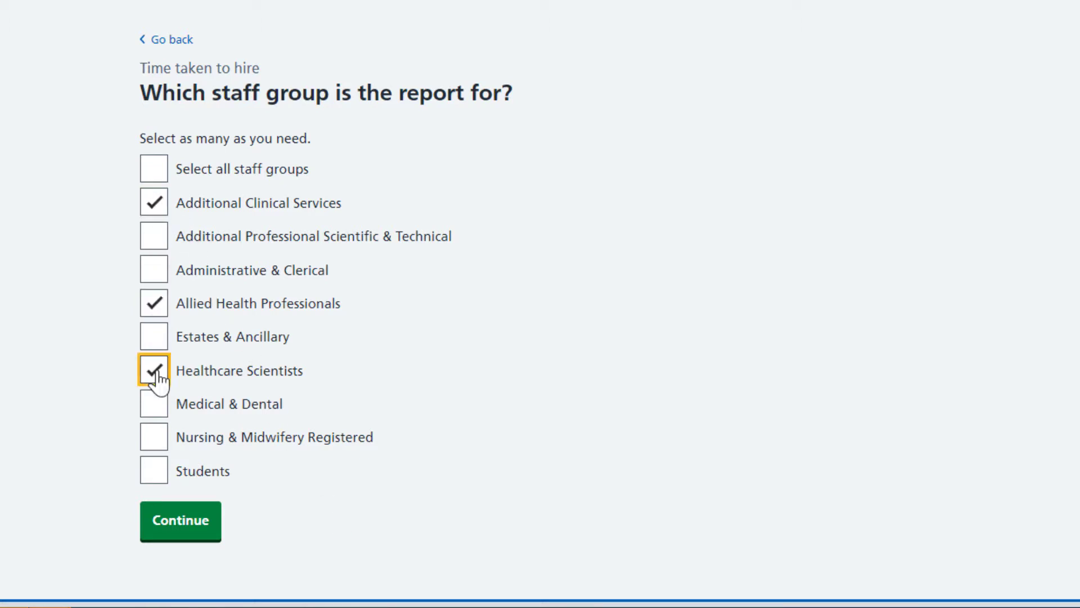
click(154, 168)
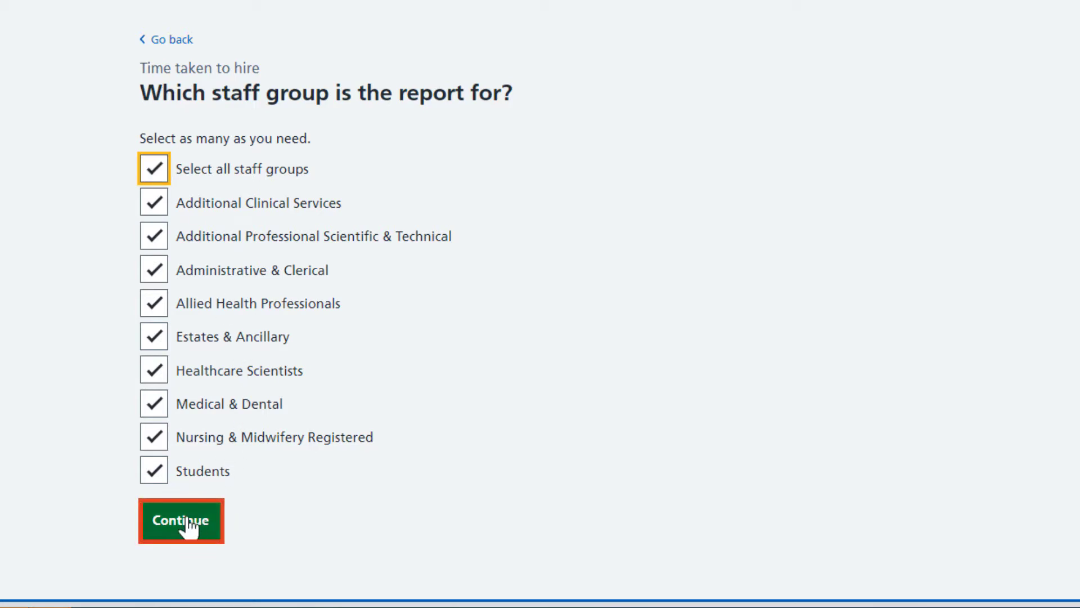
click(182, 520)
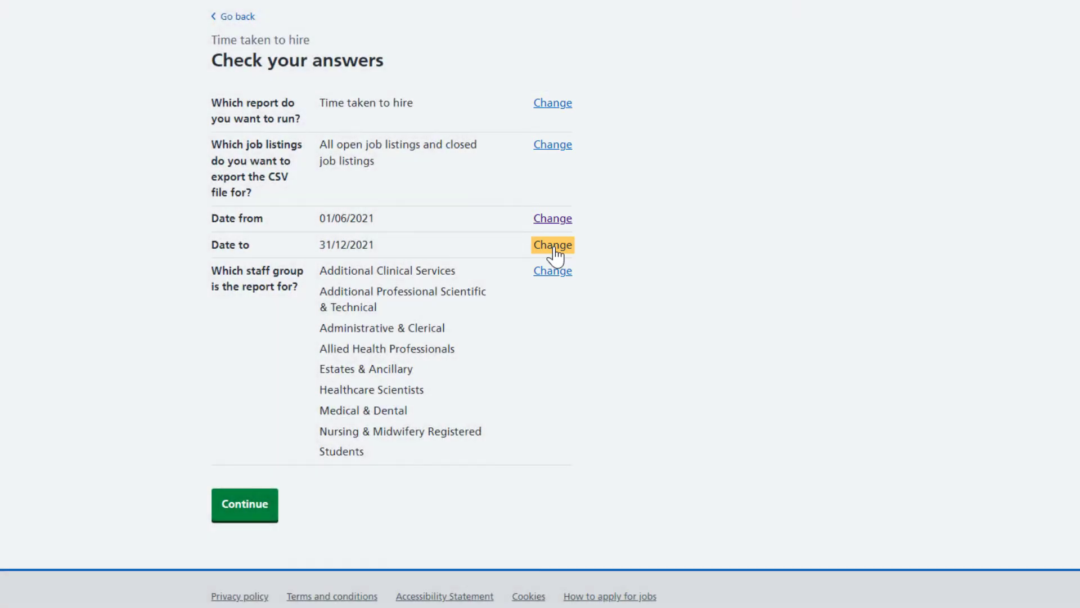
mouse_move(244, 505)
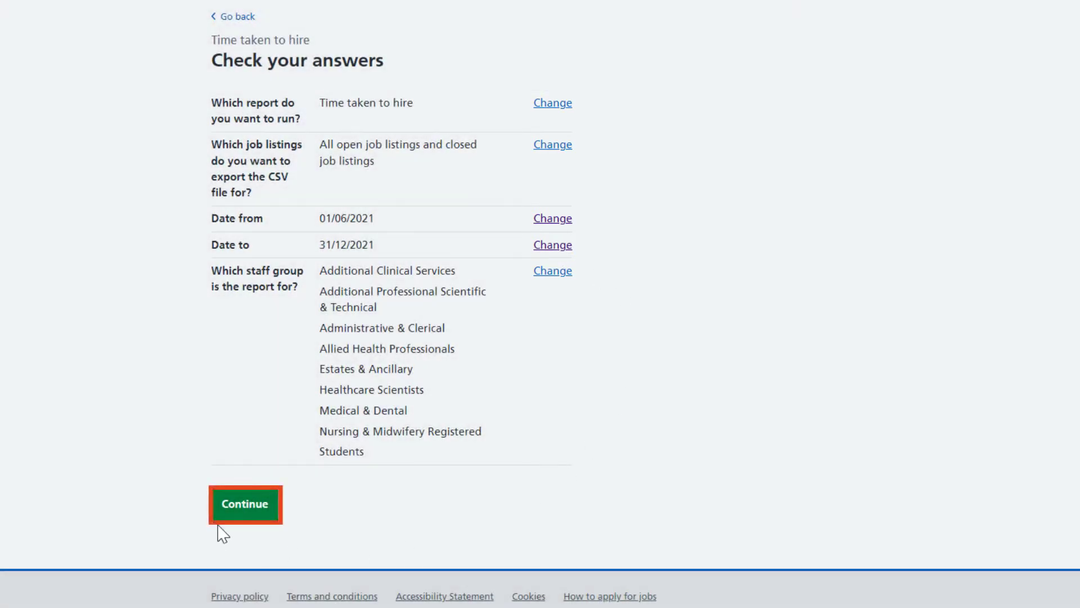
Step: Generate the report, download the Time taken to hire CSV and view its per-staff-group days in Excel
click(244, 504)
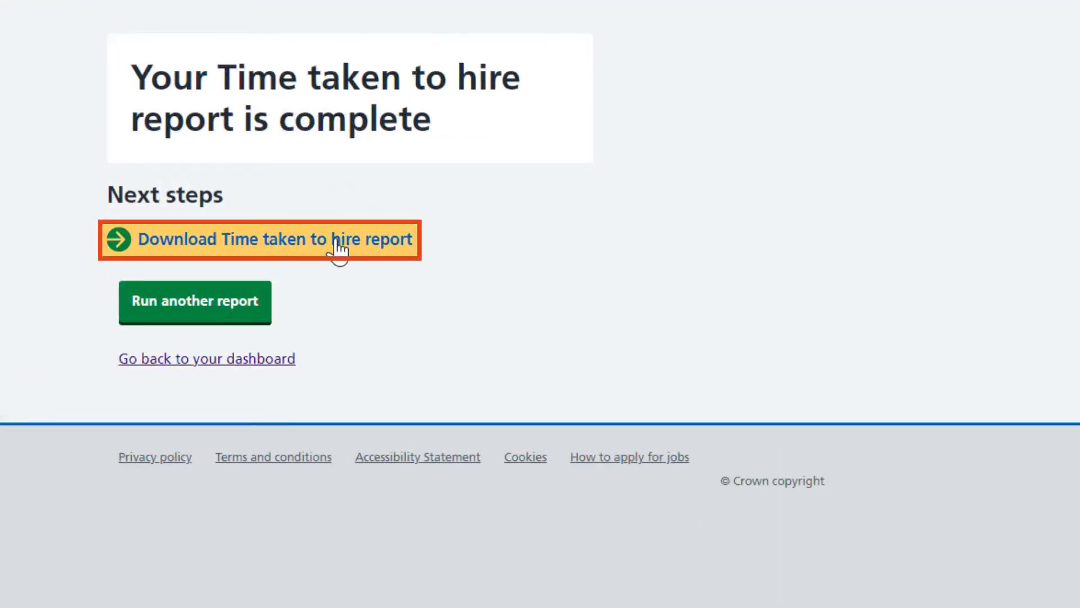
click(264, 239)
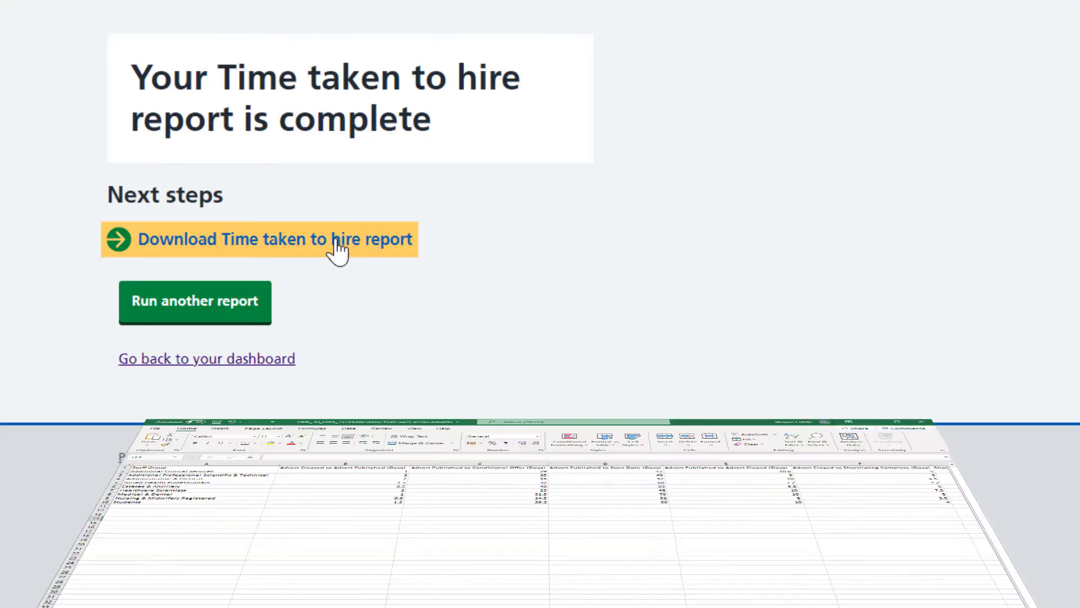
click(277, 238)
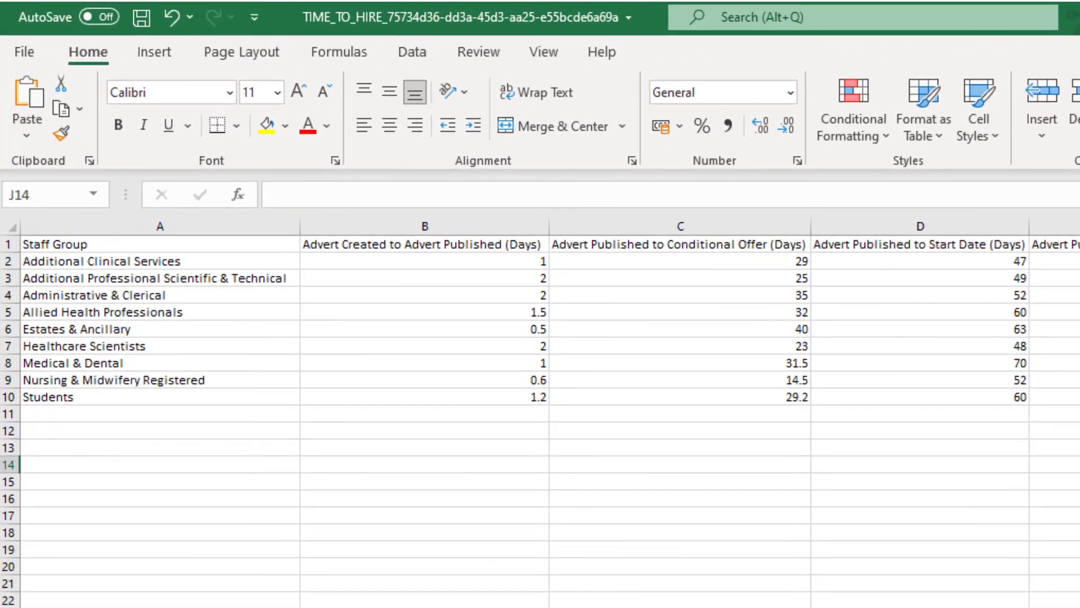
scroll(right, 3)
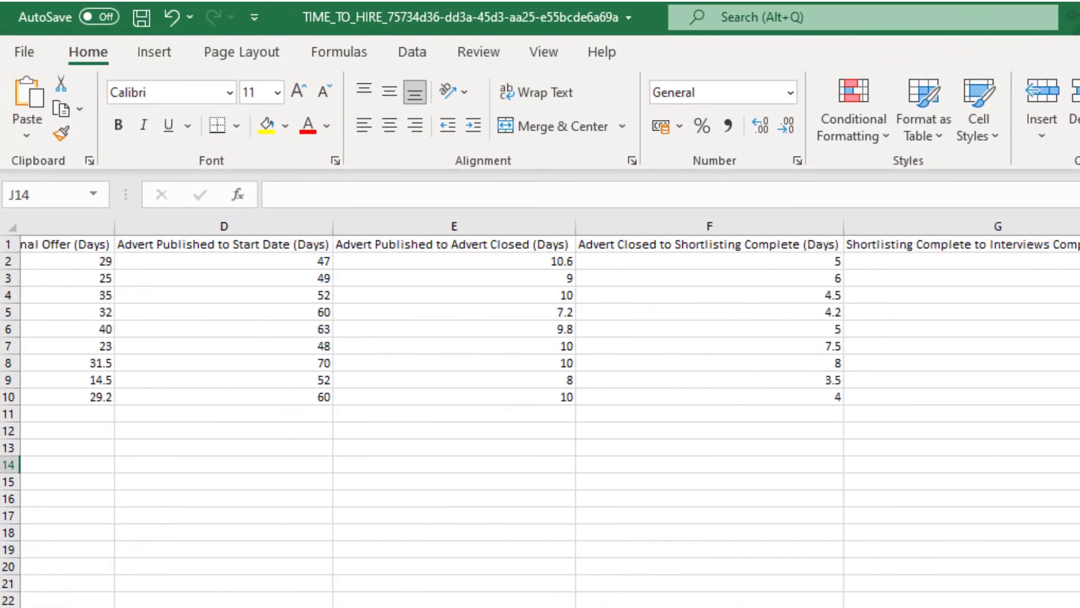